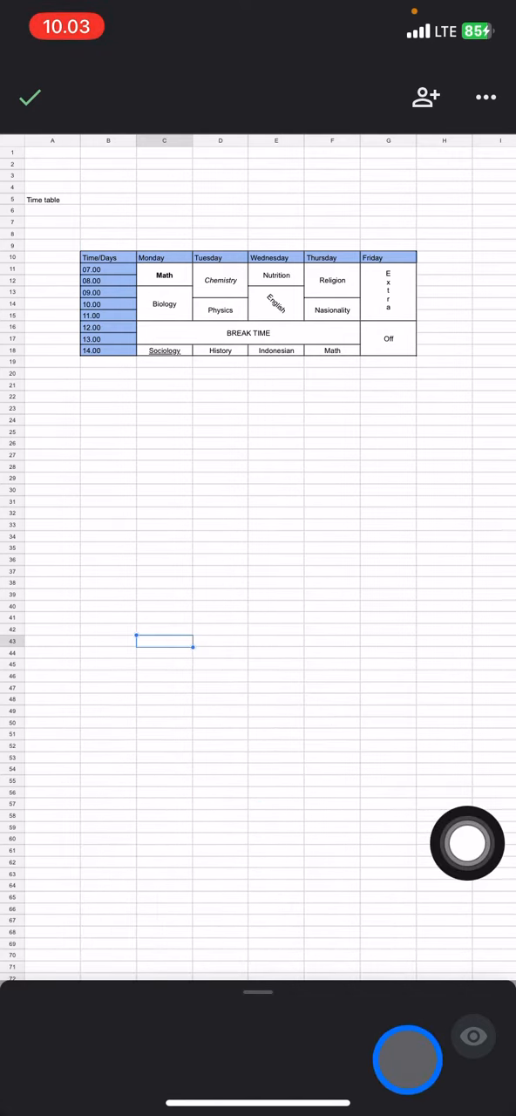
Make an editable copy of the view-only Balance table spreadsheet via Share and export
left_click(153, 275)
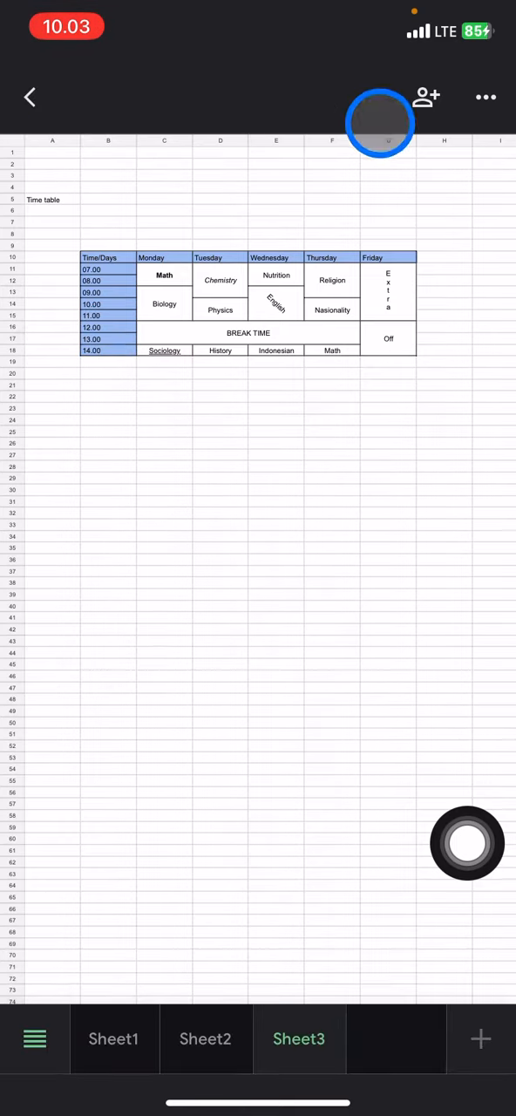
left_click(484, 97)
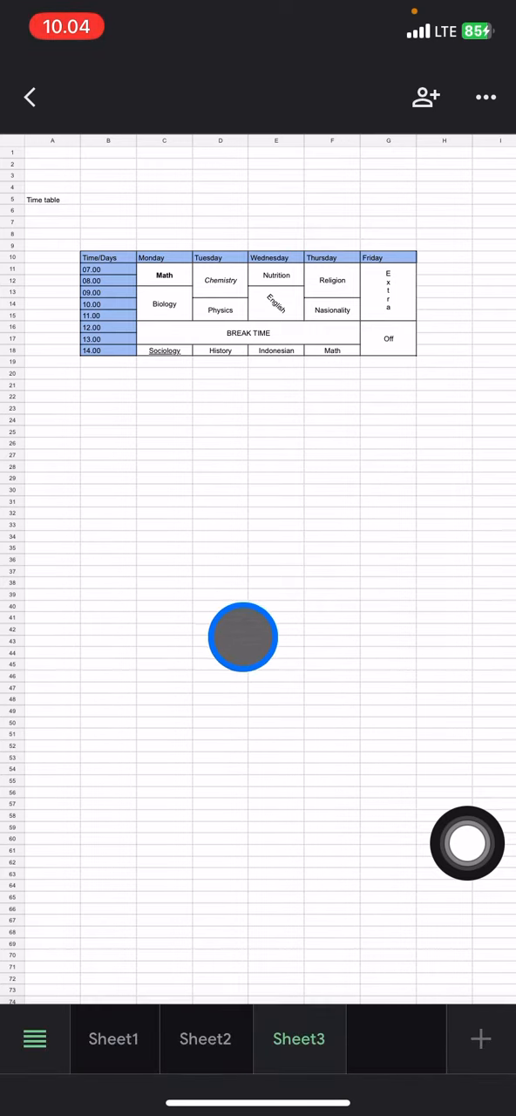
mouse_move(366, 513)
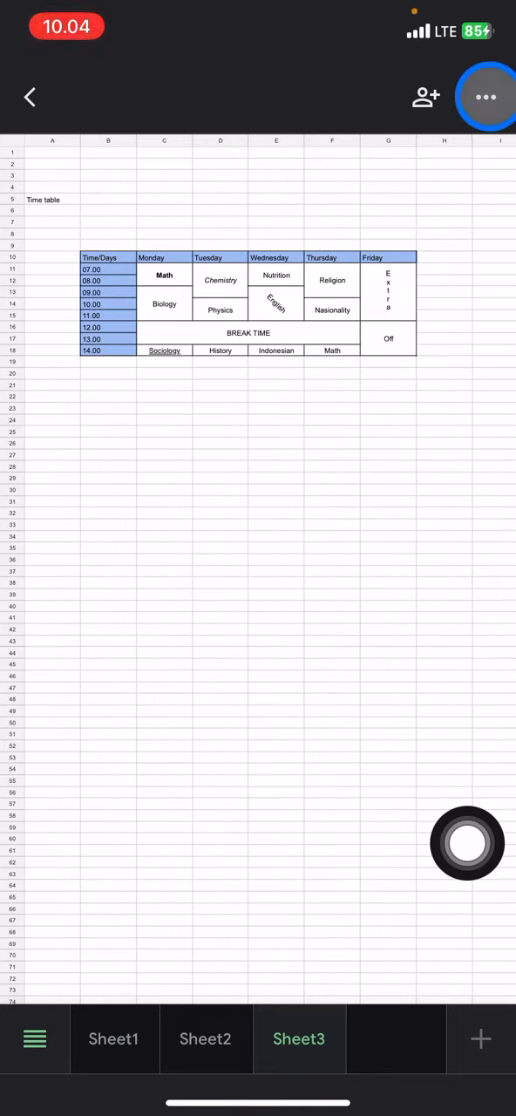
left_click(486, 97)
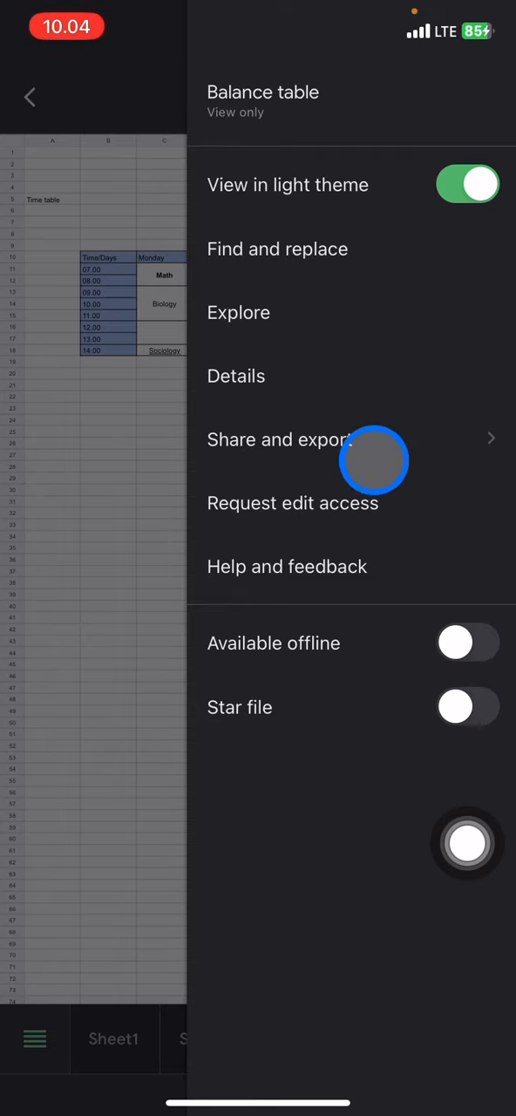
left_click(278, 439)
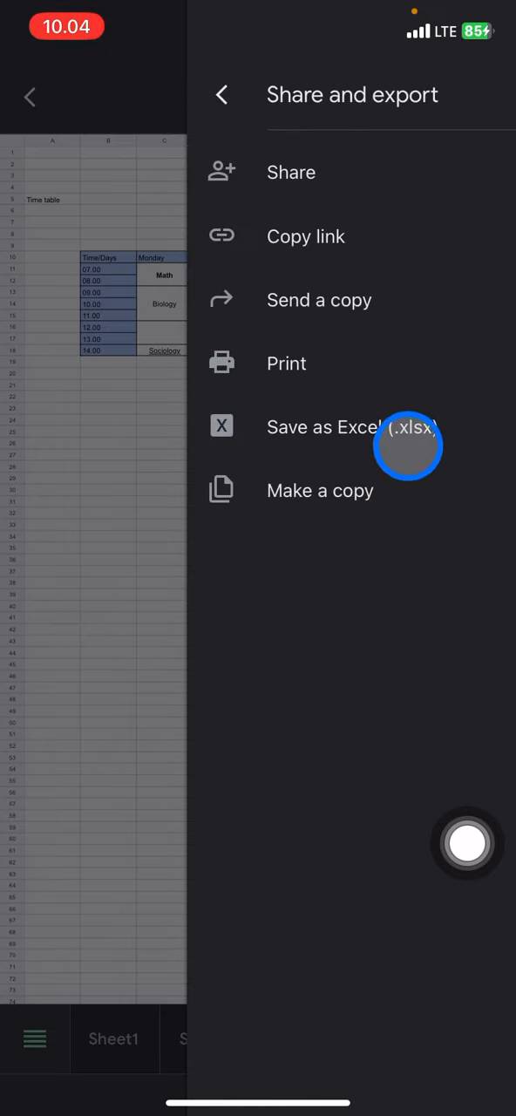
left_click(320, 490)
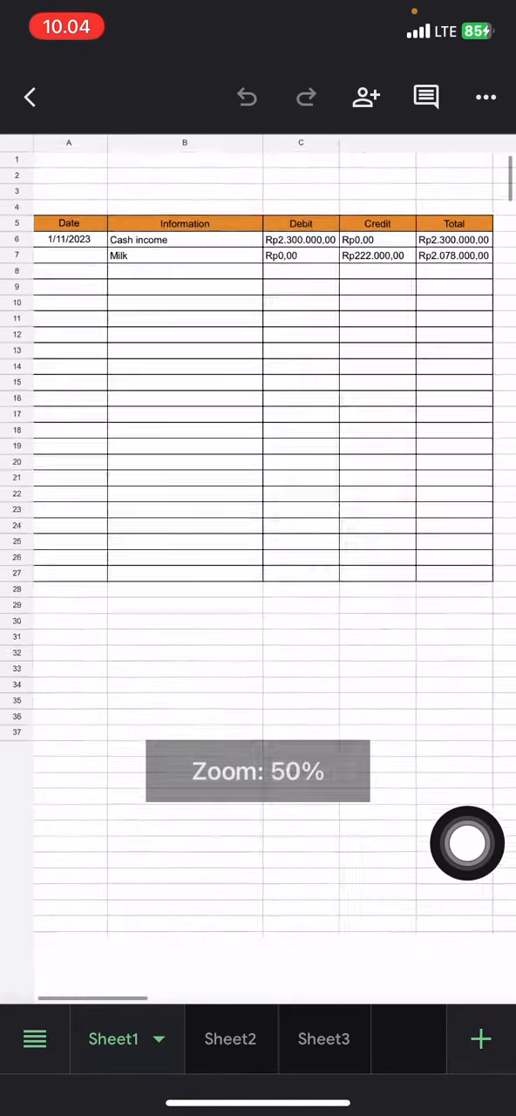
Replace Math with Language in the Sheet3 timetable's Monday 08:00 cell
left_click(300, 1038)
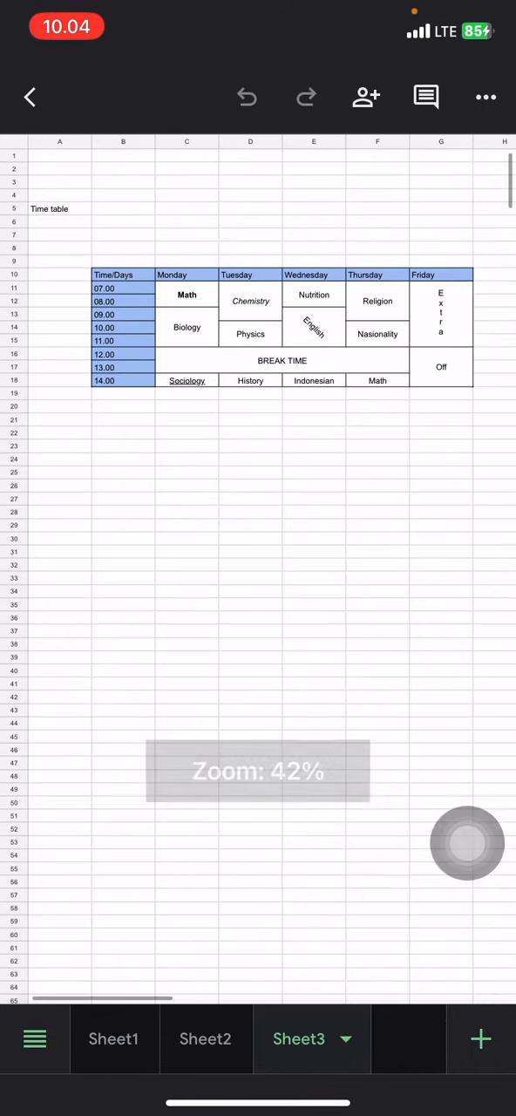
left_click(186, 295)
type("Language")
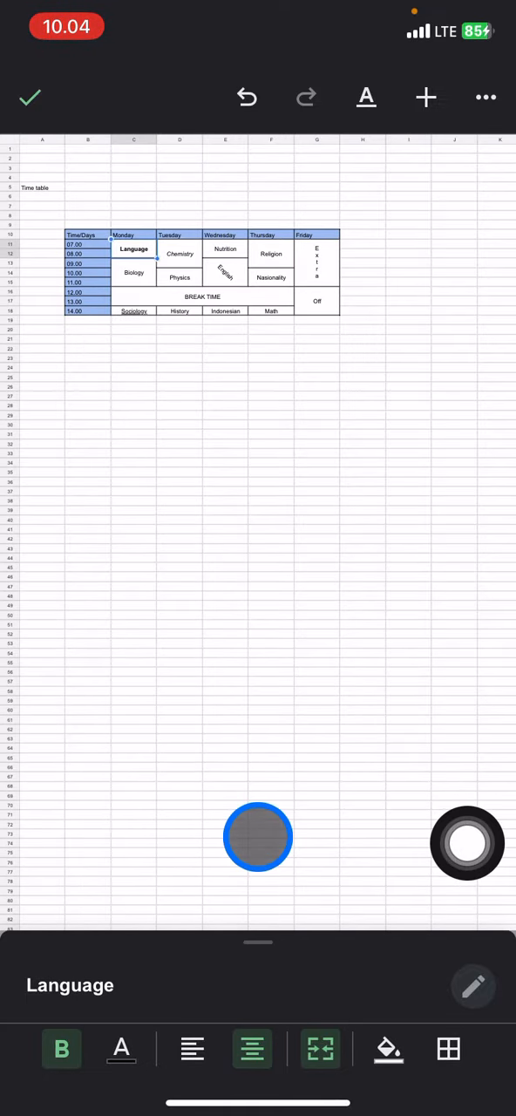
left_click_drag(258, 837, 422, 341)
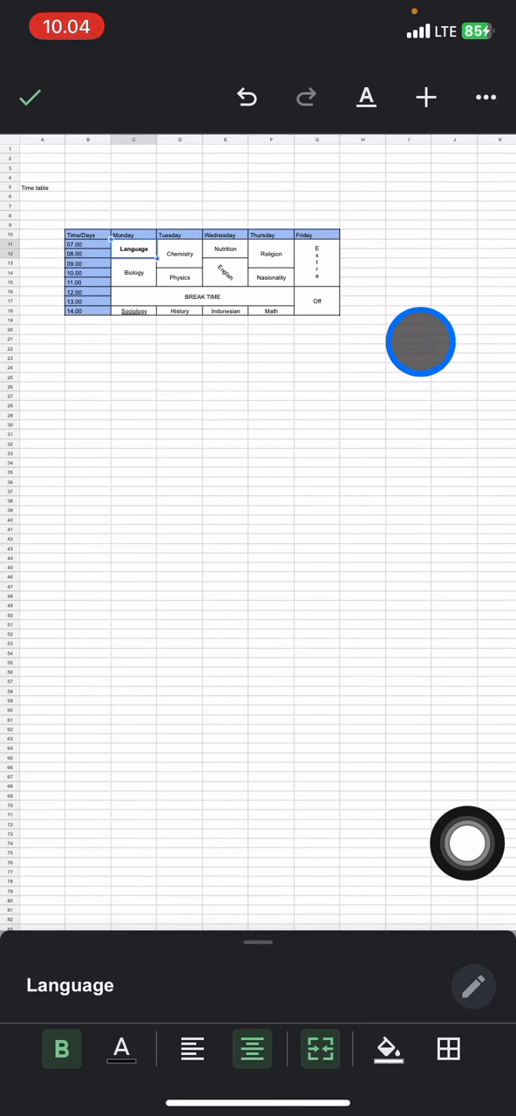
mouse_move(276, 161)
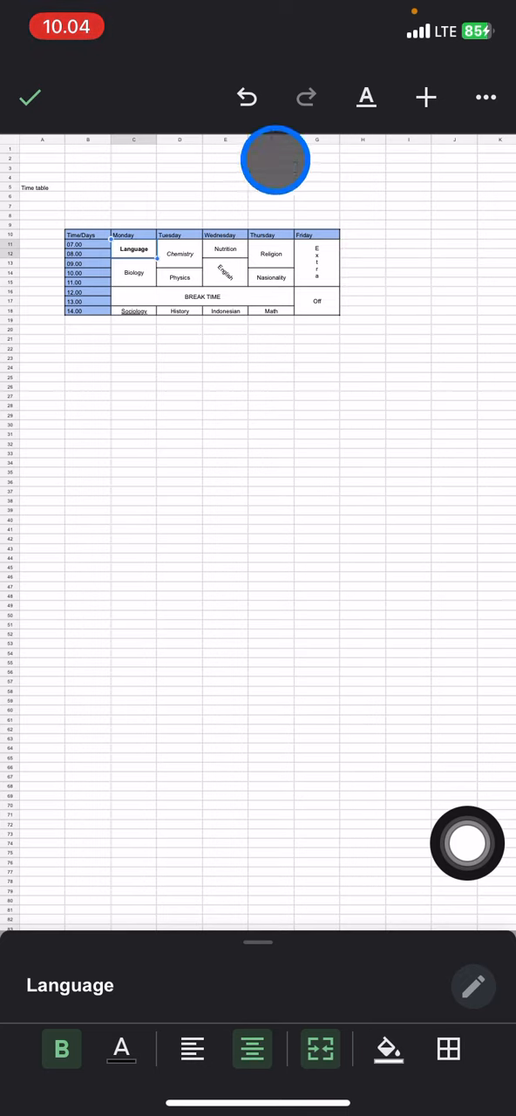